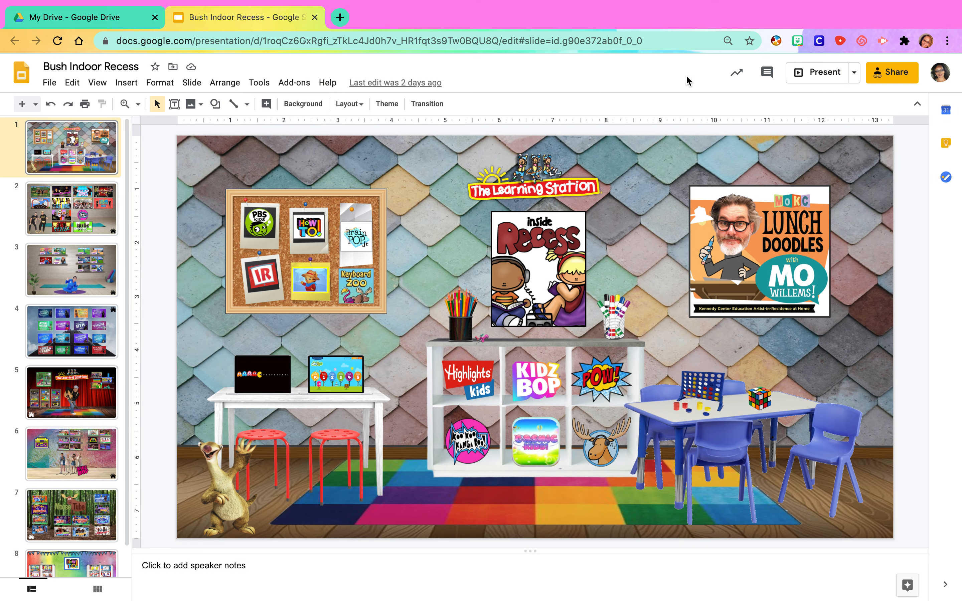
Rewrite the deck's URL to end in /present instead of the edit path.
click(523, 41)
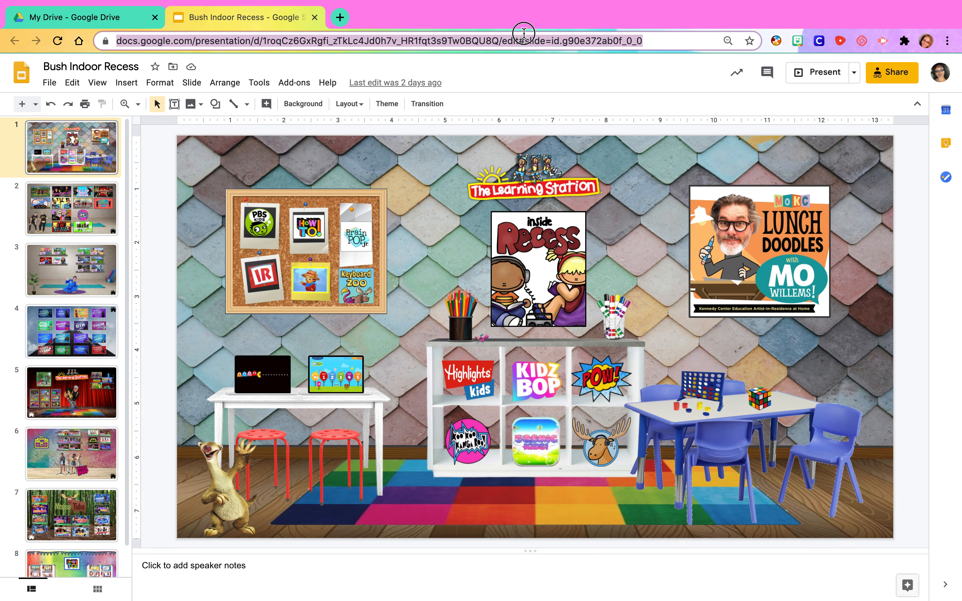
click(522, 41)
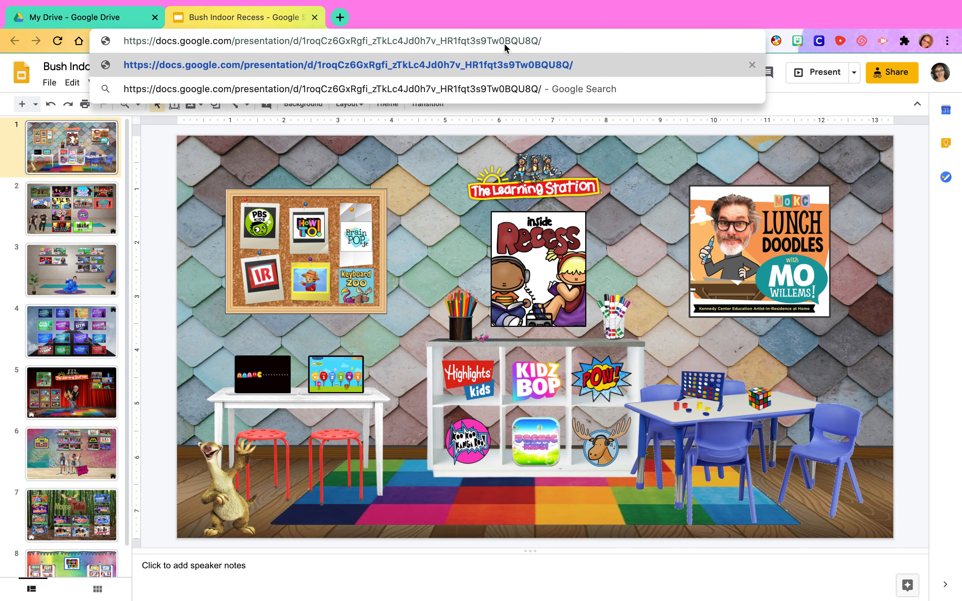
text(/pre)
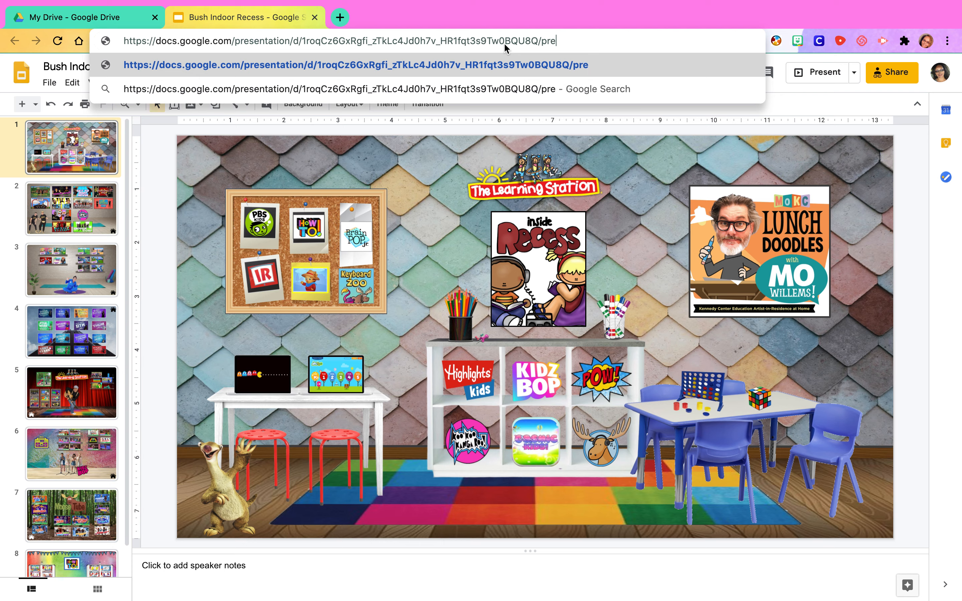
text(sent)
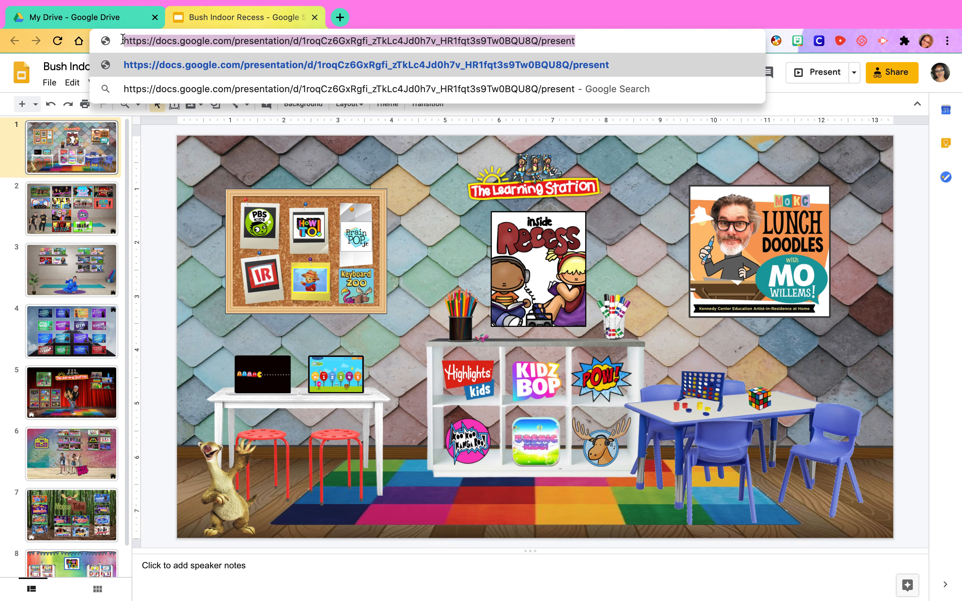
Load the Bush Indoor Recess /present URL in a new tab to show slide 1 full-page.
click(339, 16)
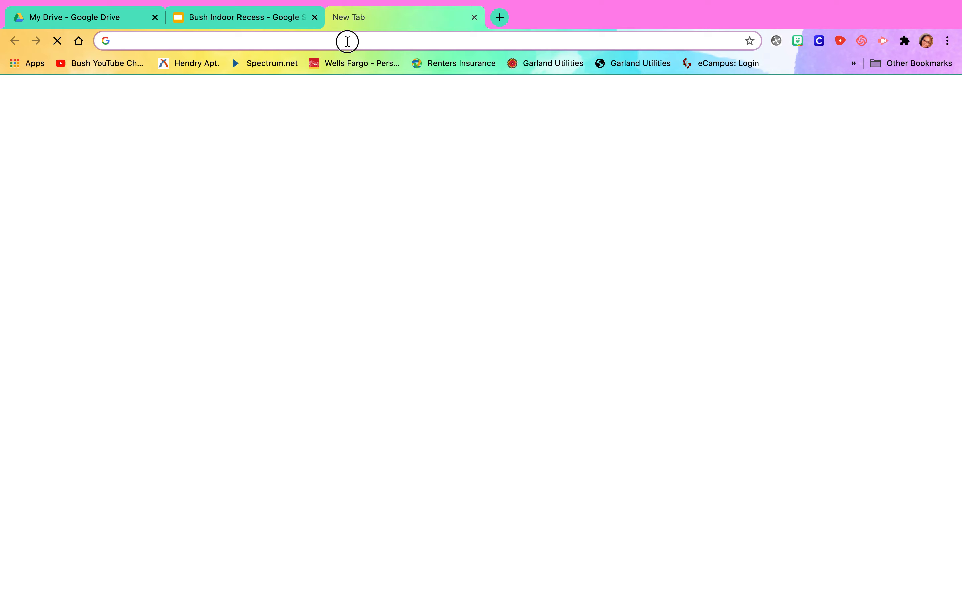
text(https://docs.google.com/presentation/d/1roqCz6GxRgfi_zTkLc4Jd0h7v_HR1fqt3s9Tw0BQU8Q/present)
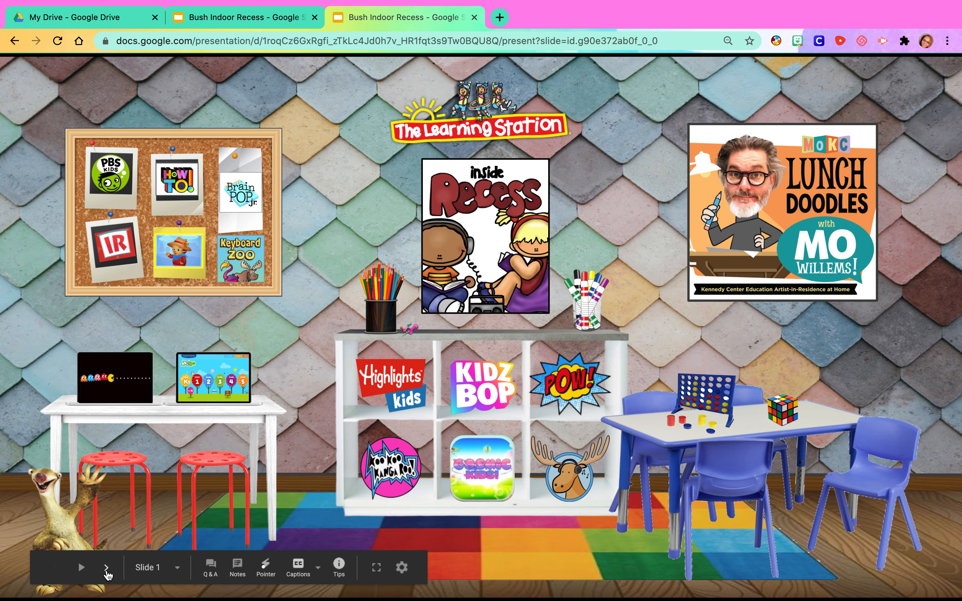
click(104, 568)
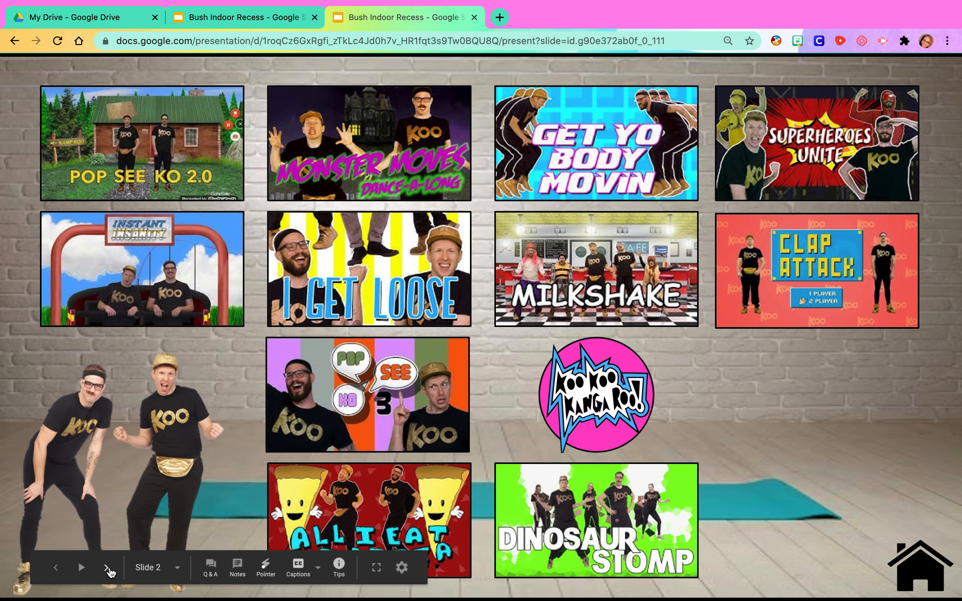
mouse_move(106, 567)
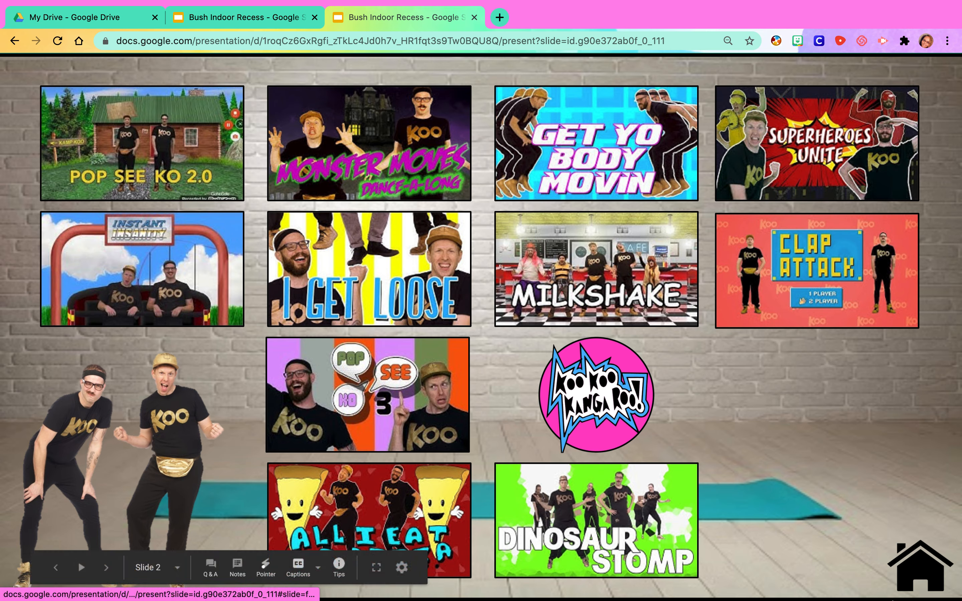
mouse_move(930, 576)
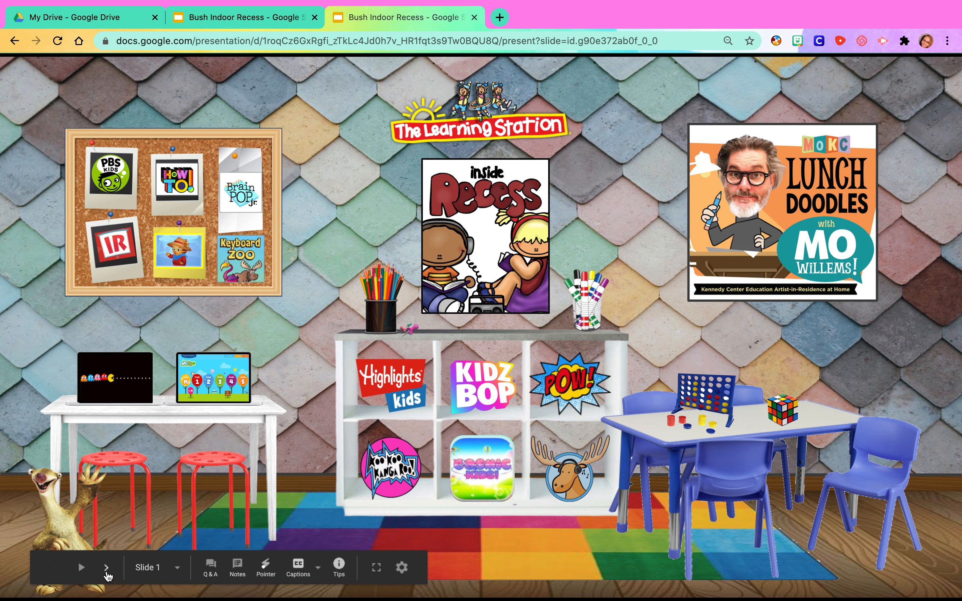
mouse_move(105, 567)
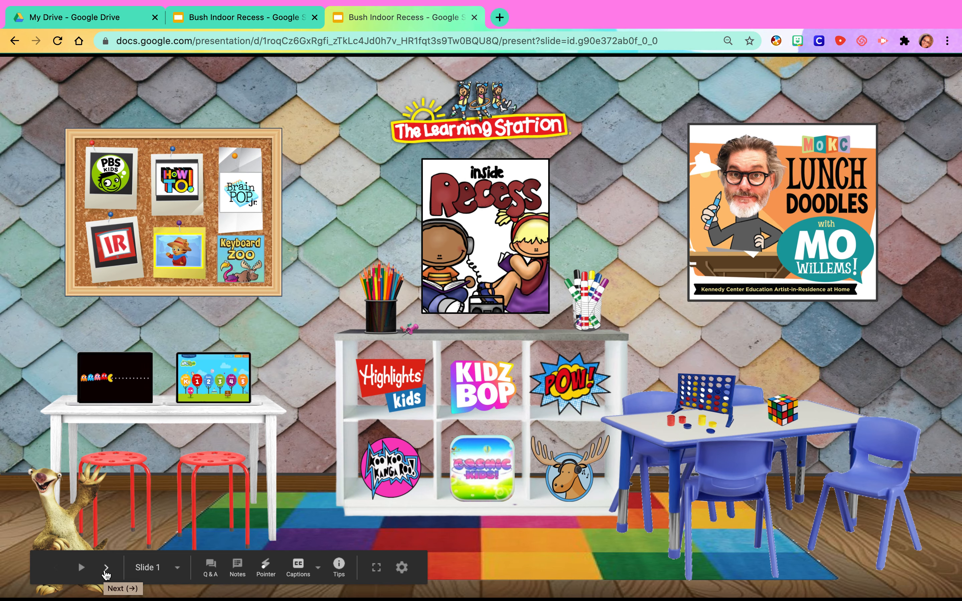
click(105, 568)
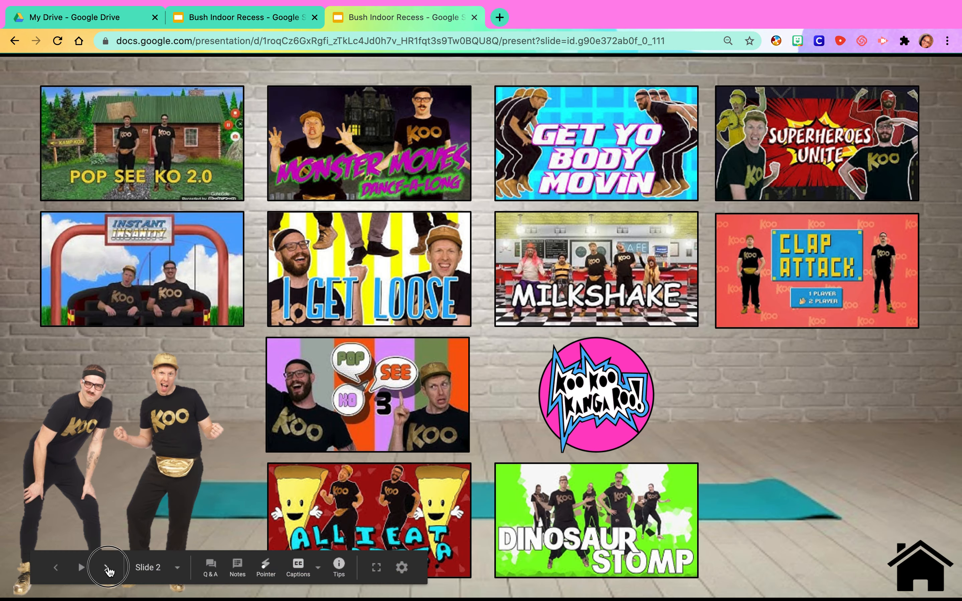
click(109, 568)
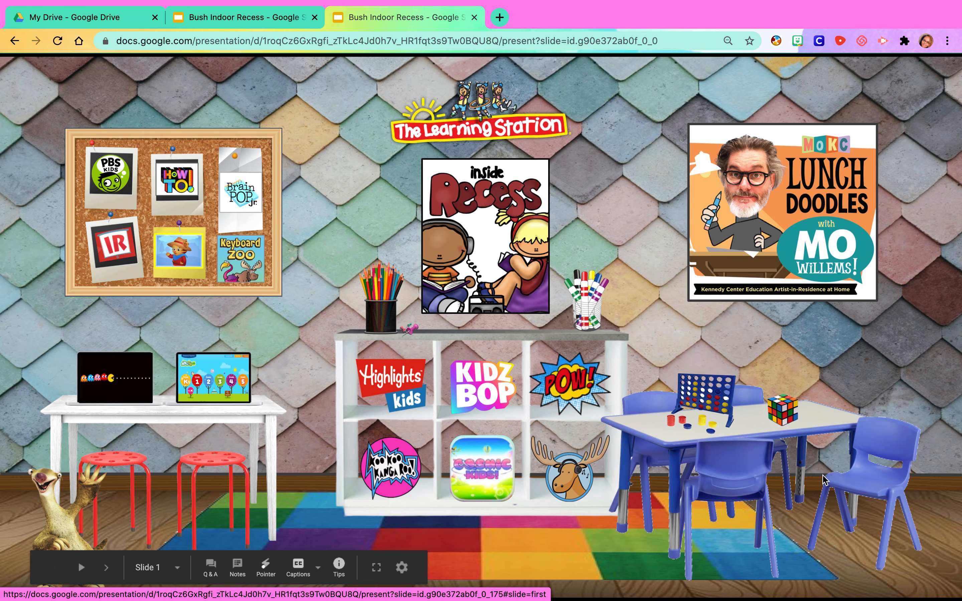
click(244, 18)
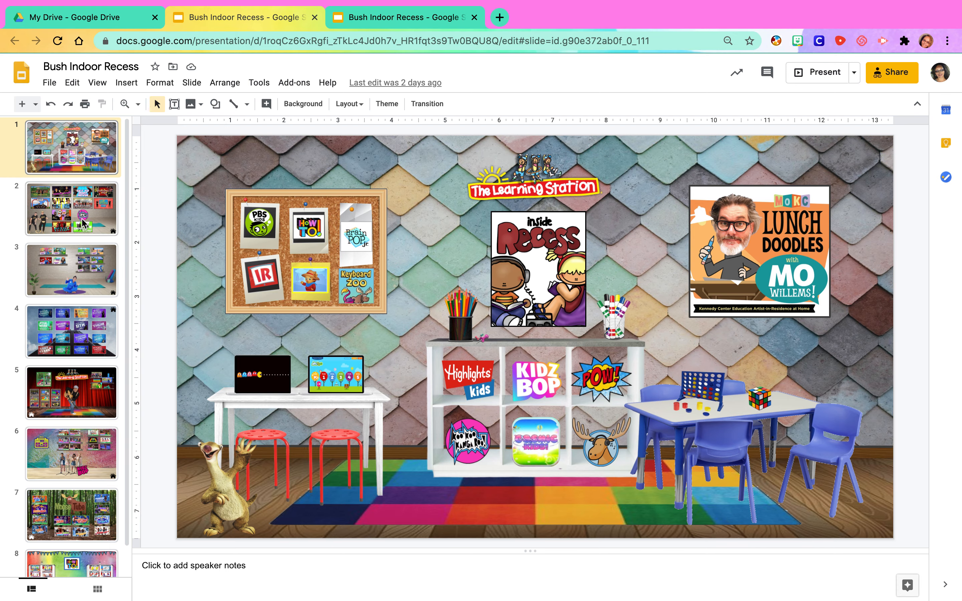
Return to the editing tab's address bar with the /present link offered as an open page.
click(72, 147)
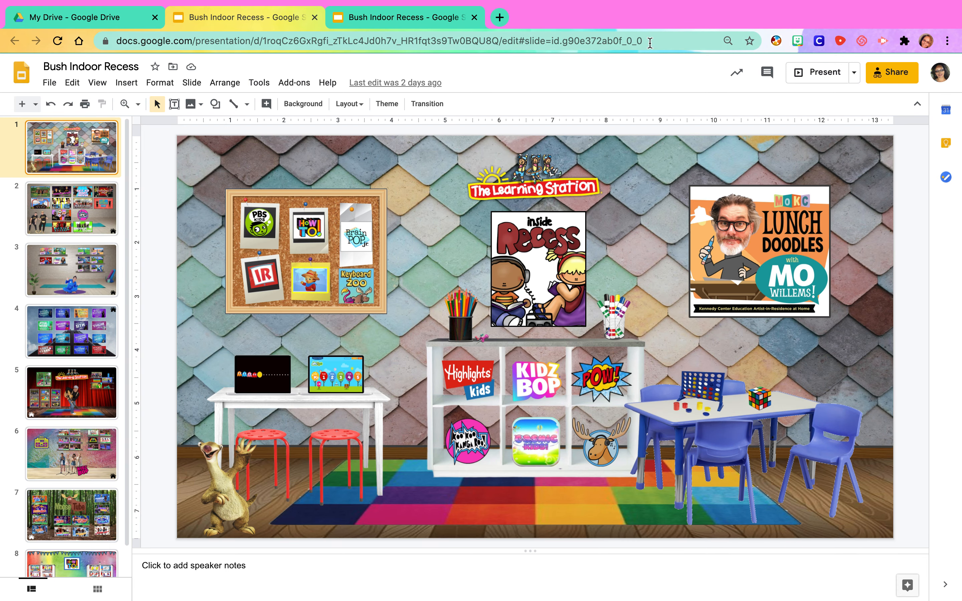
click(504, 41)
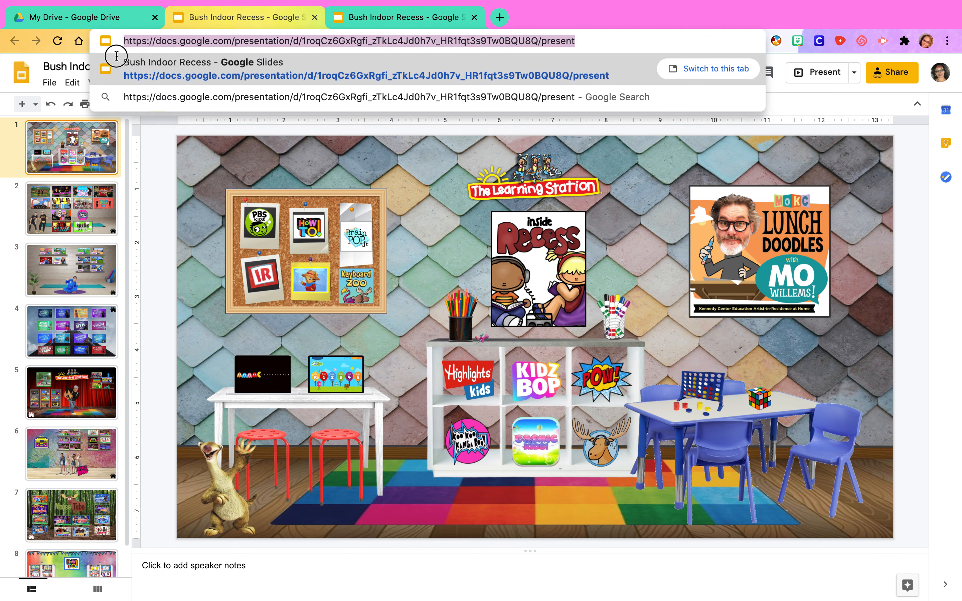
mouse_move(463, 5)
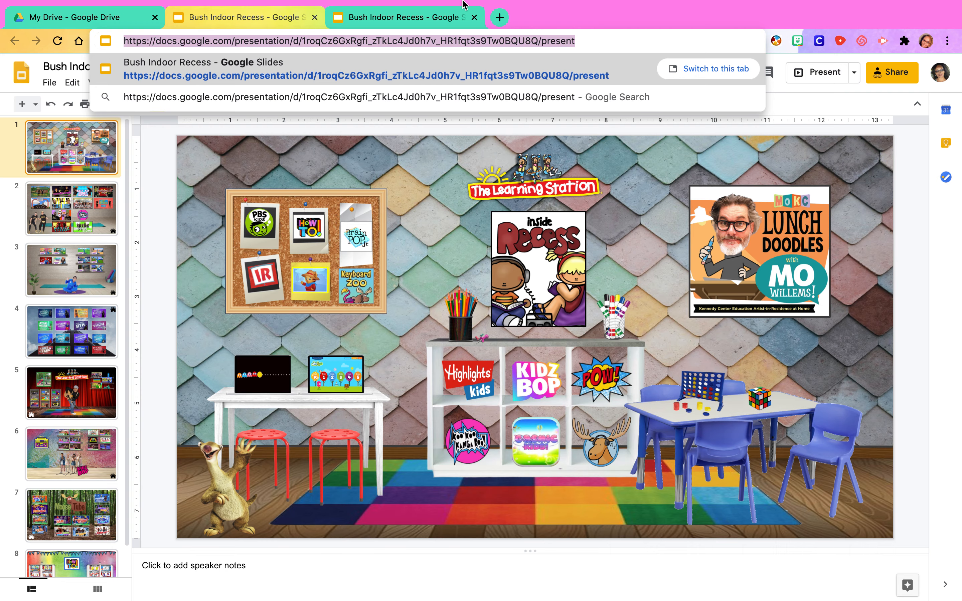